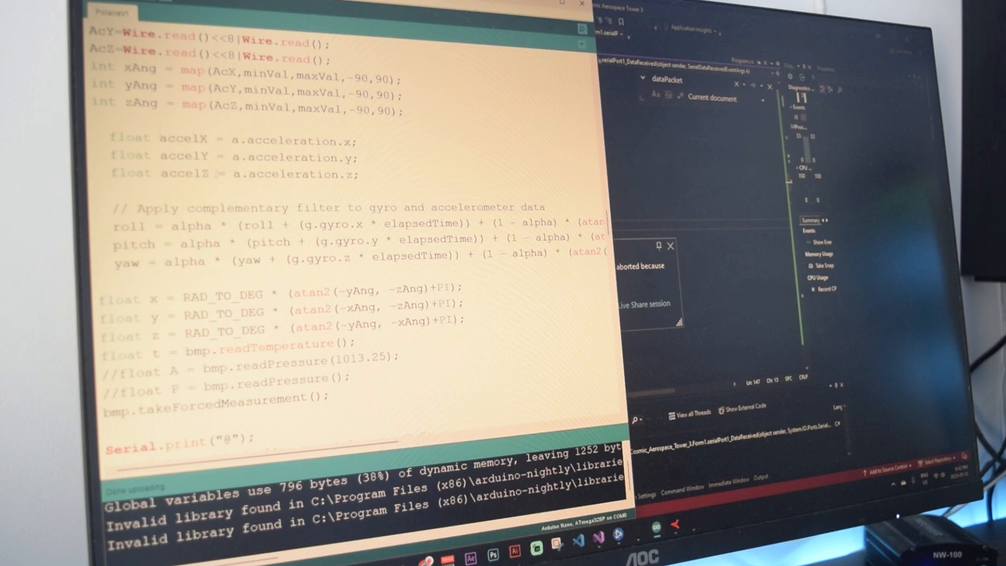
Show Form1.cs's button_open_Click handler, which opens the serial port and clears the chart series.
scroll(down, 3)
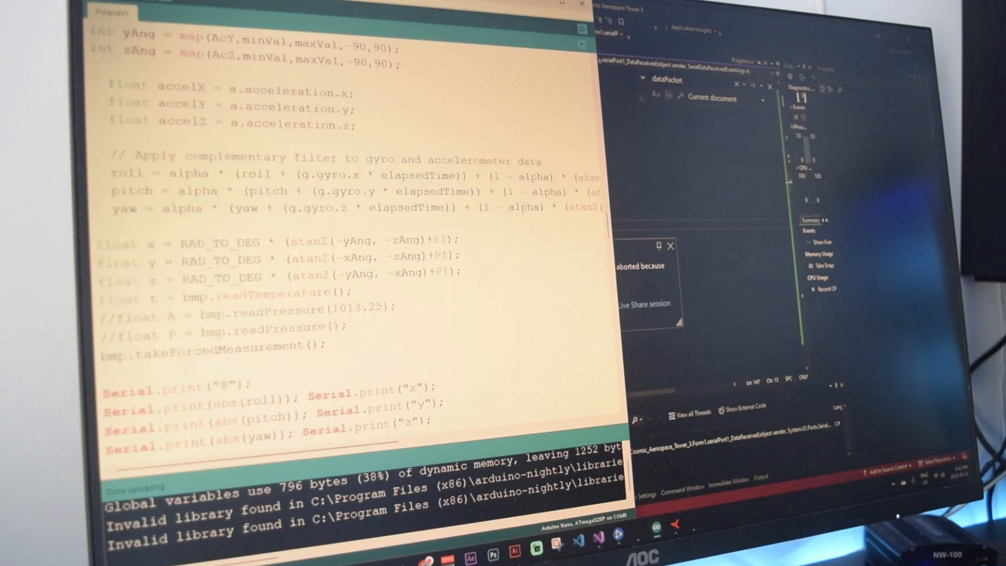
scroll(down, 3)
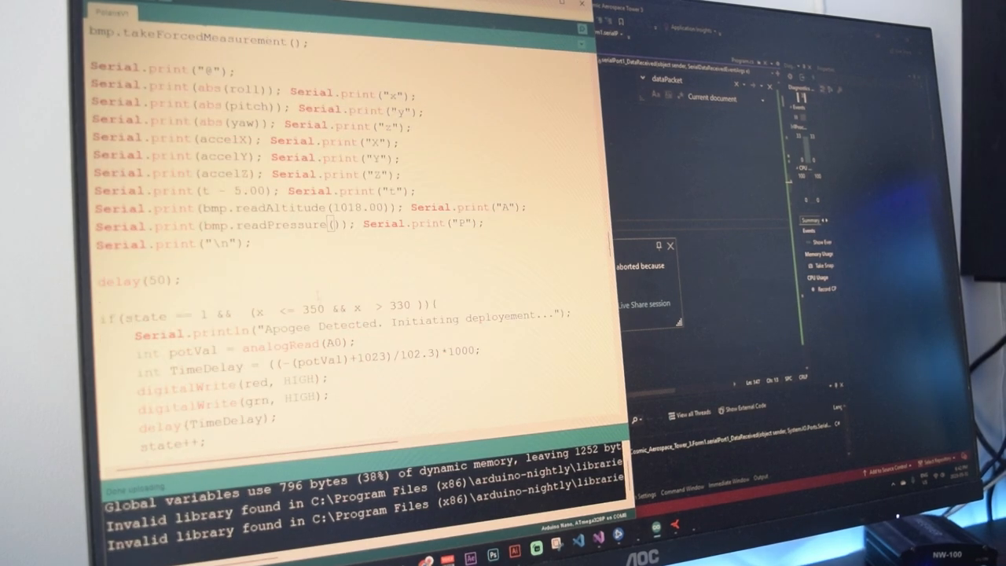
scroll(up, 3)
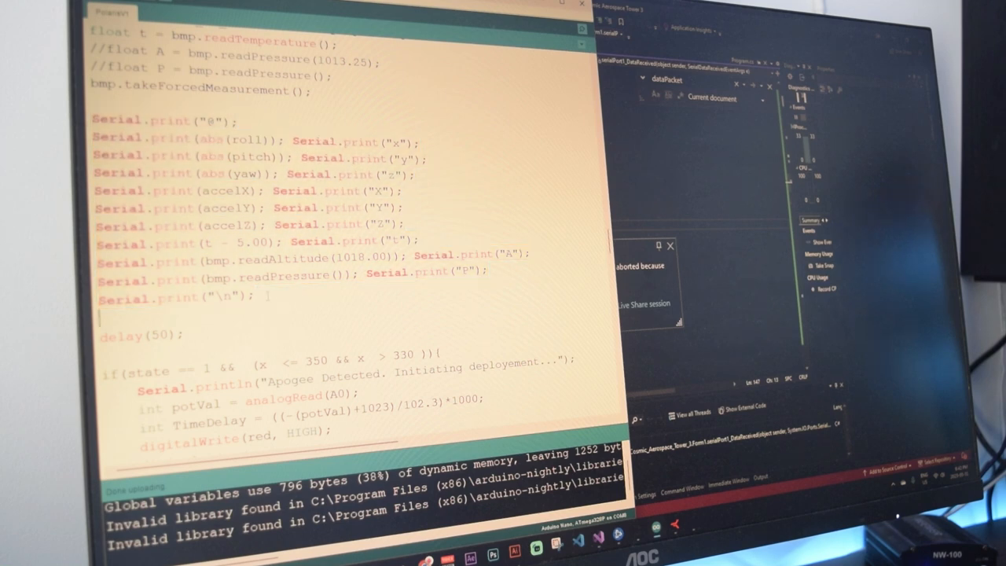
double_click(173, 299)
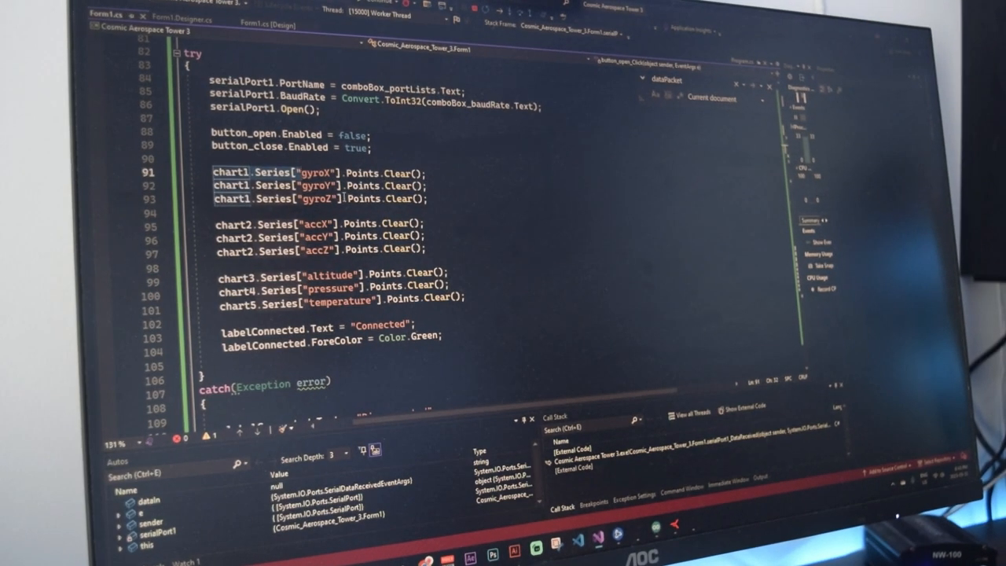
click(271, 25)
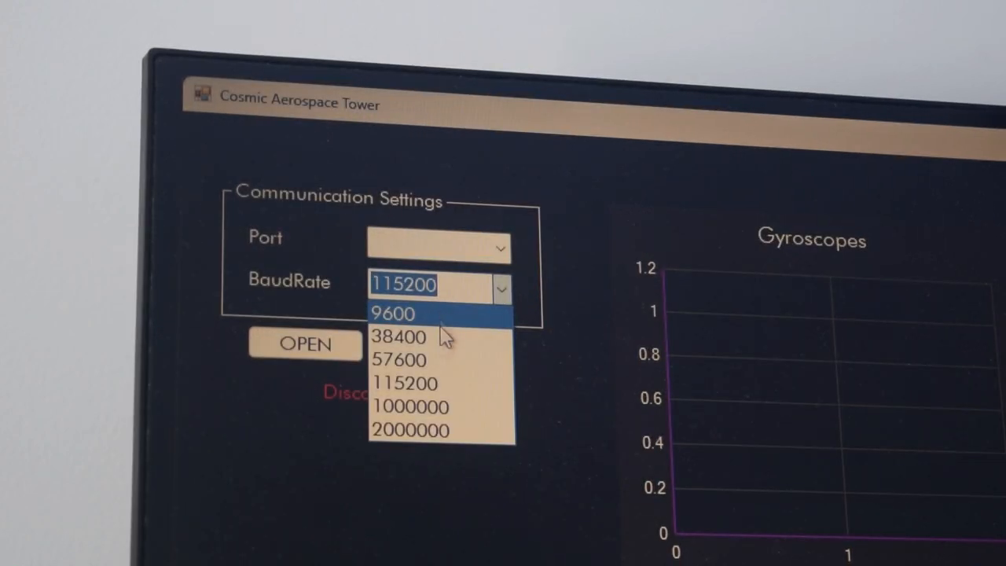
mouse_move(413, 318)
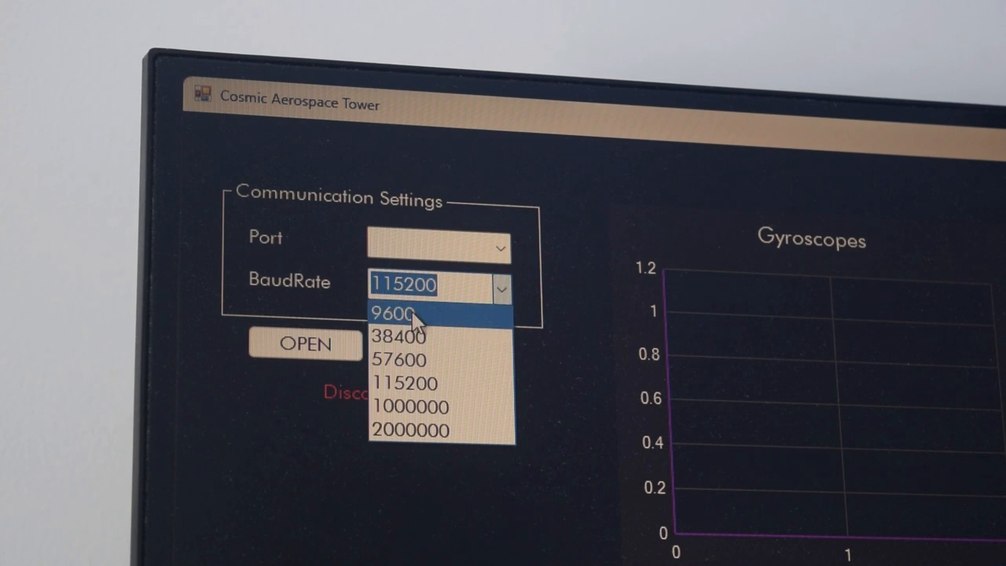
Choose 9600 baud and port COM8 in the ground station's communication settings.
click(393, 312)
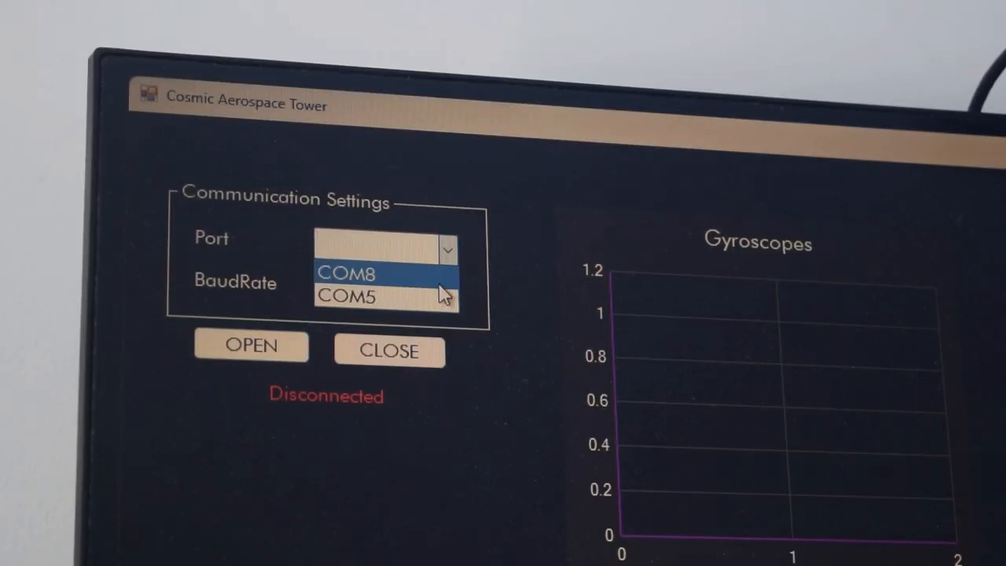
click(346, 273)
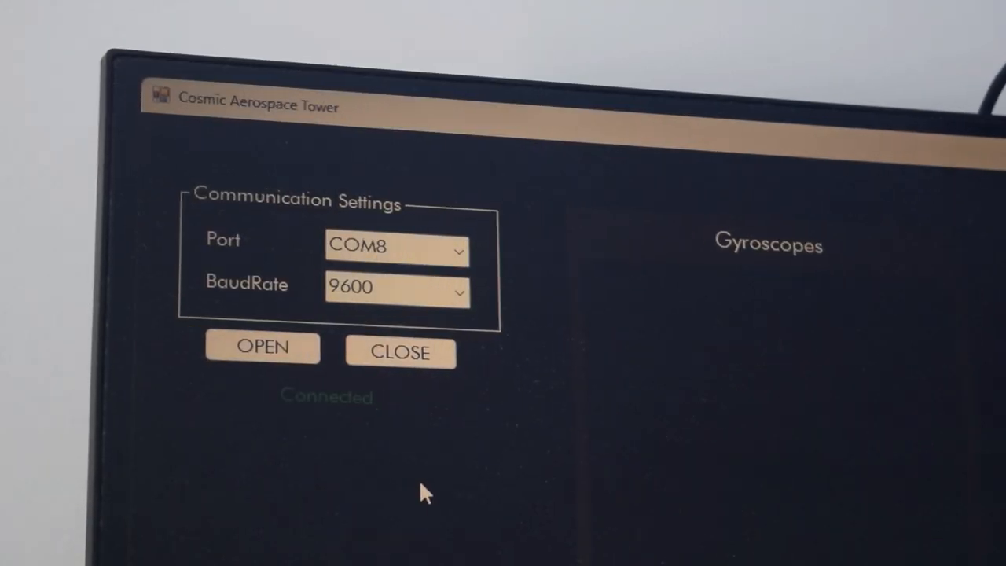